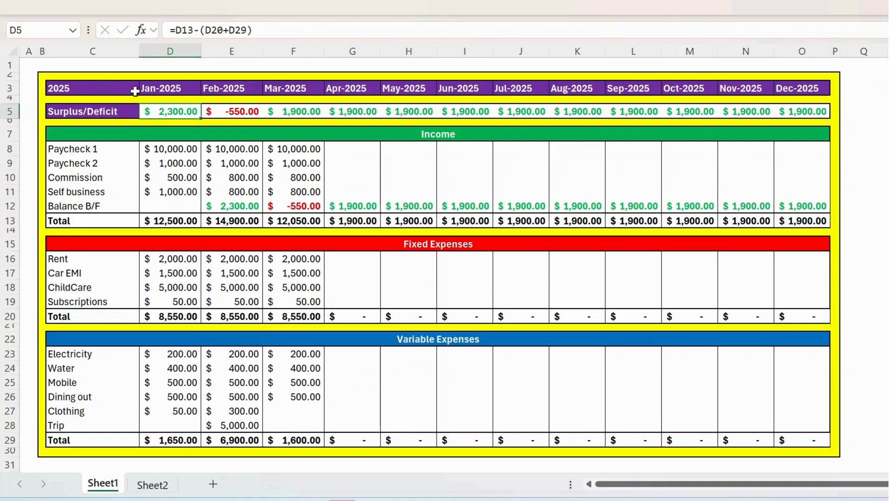
mouse_move(150, 93)
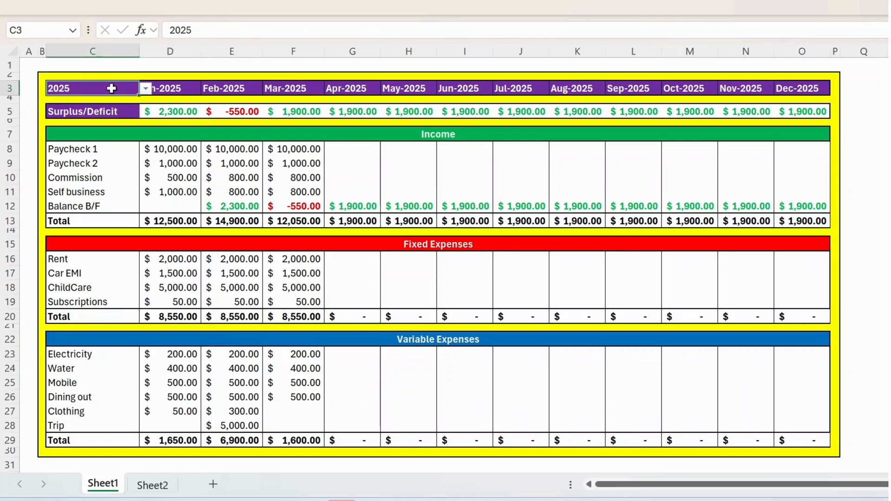
mouse_move(147, 92)
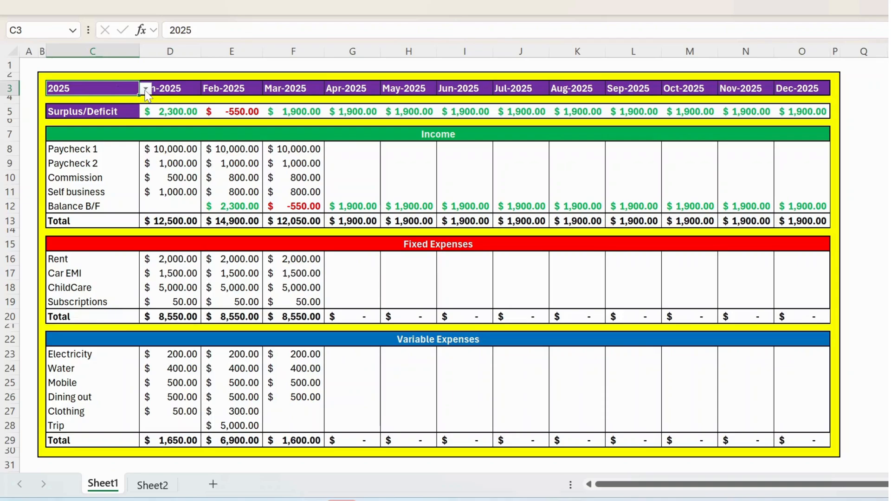
Pick 2024 from the year dropdown in C3 so the month headings read 2024
click(145, 88)
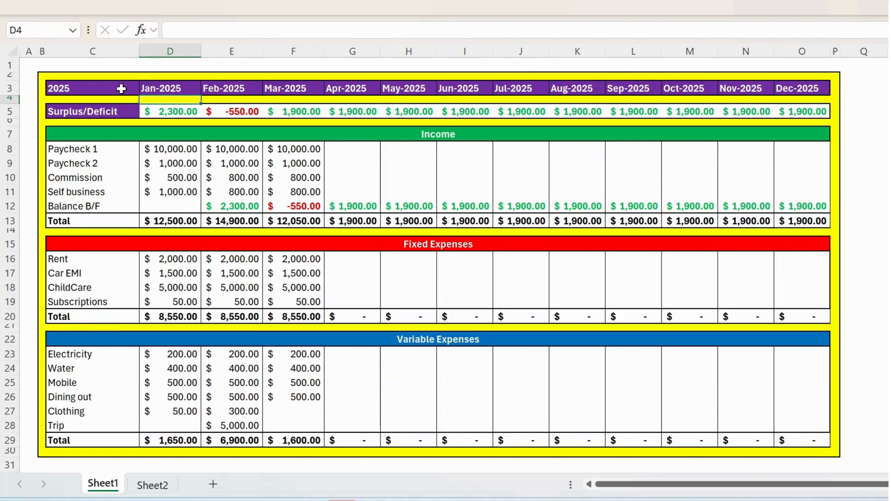
click(145, 88)
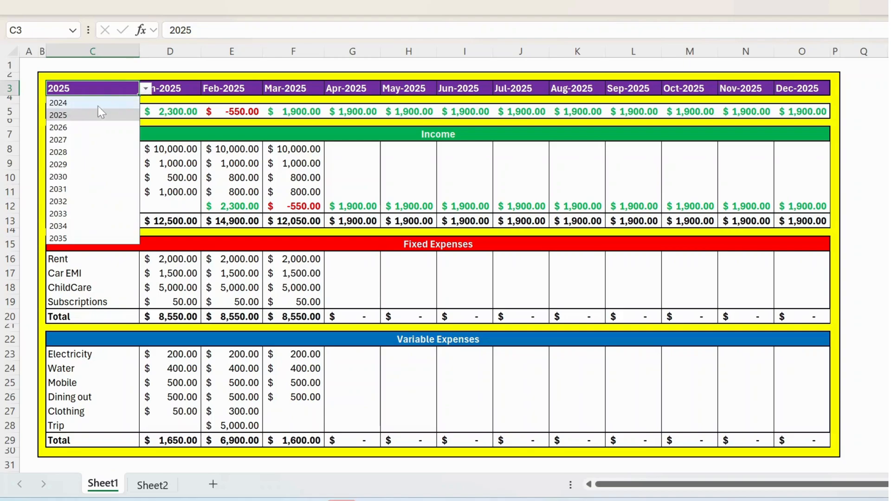
mouse_move(65, 111)
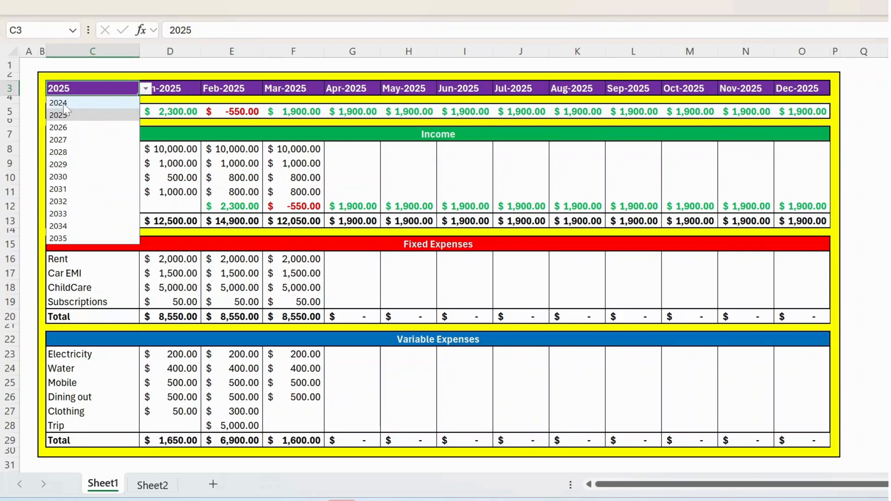
click(58, 103)
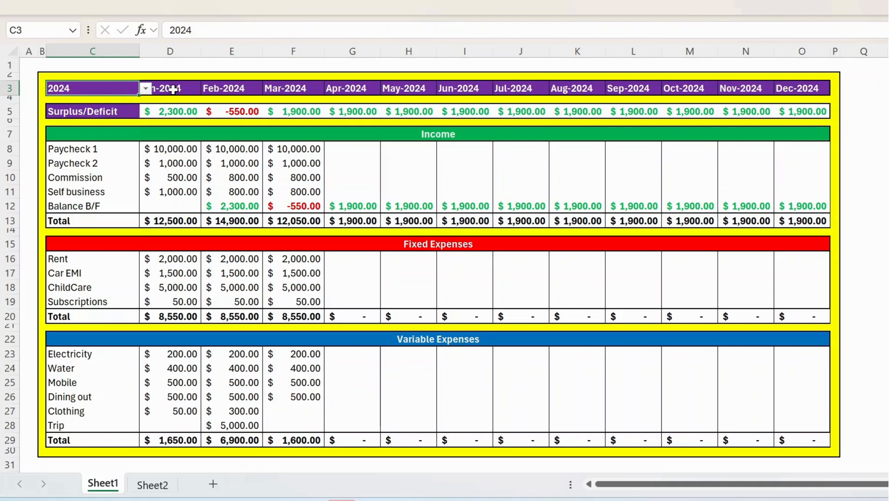
mouse_move(679, 91)
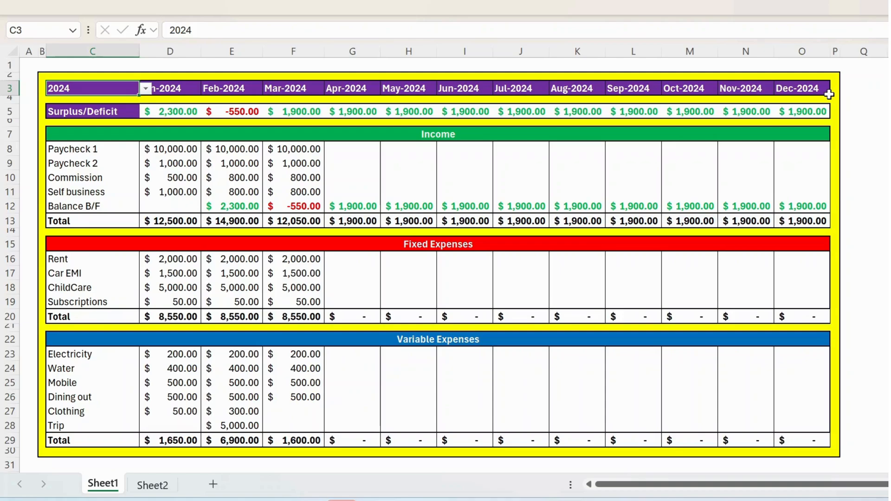
click(8, 111)
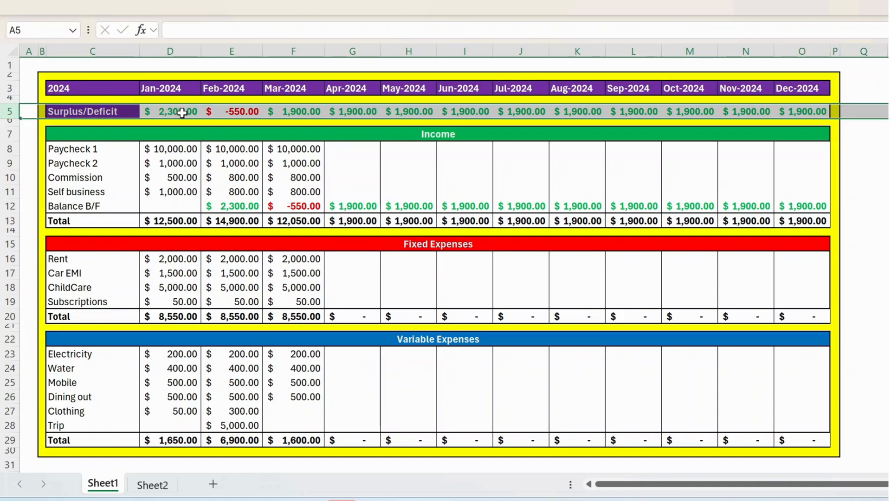
click(169, 111)
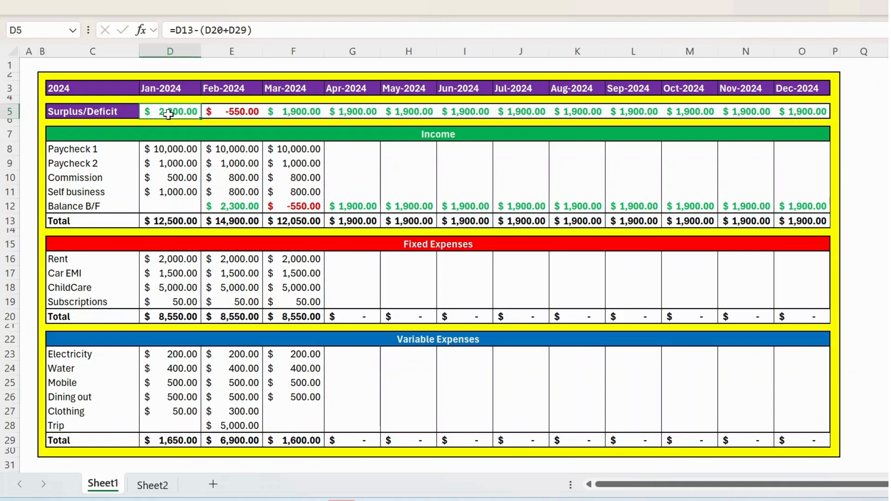
click(231, 111)
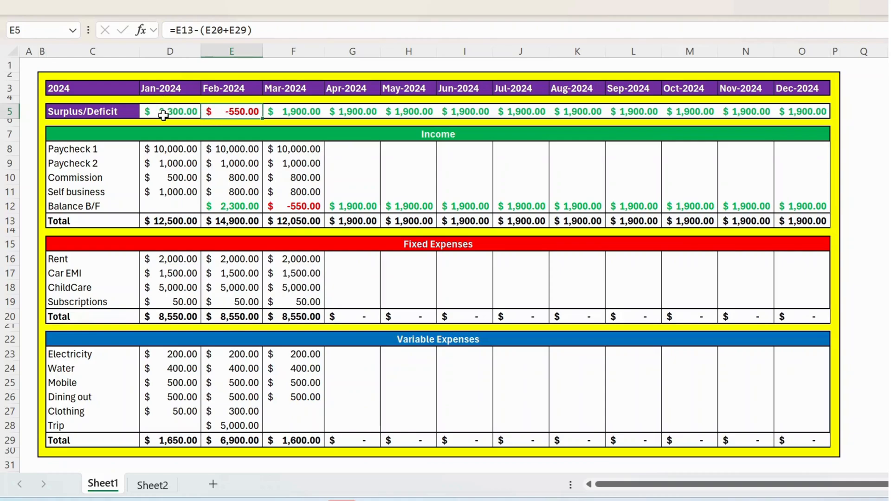
mouse_move(202, 111)
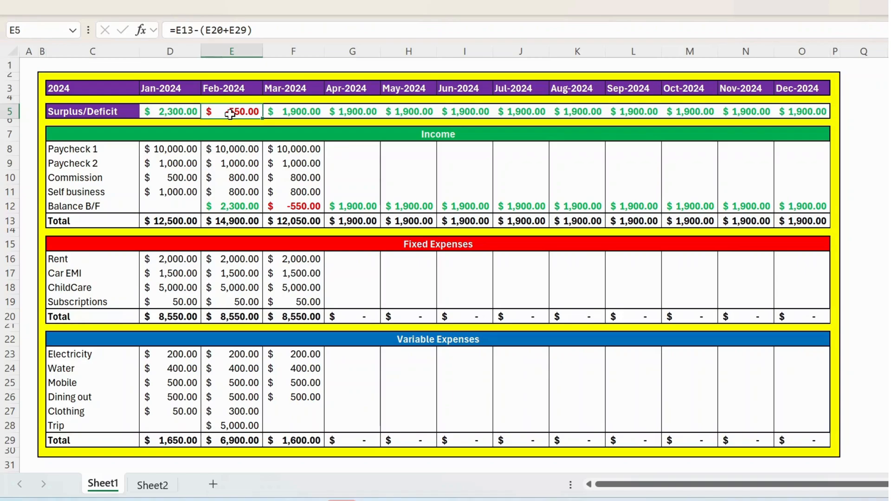
mouse_move(162, 141)
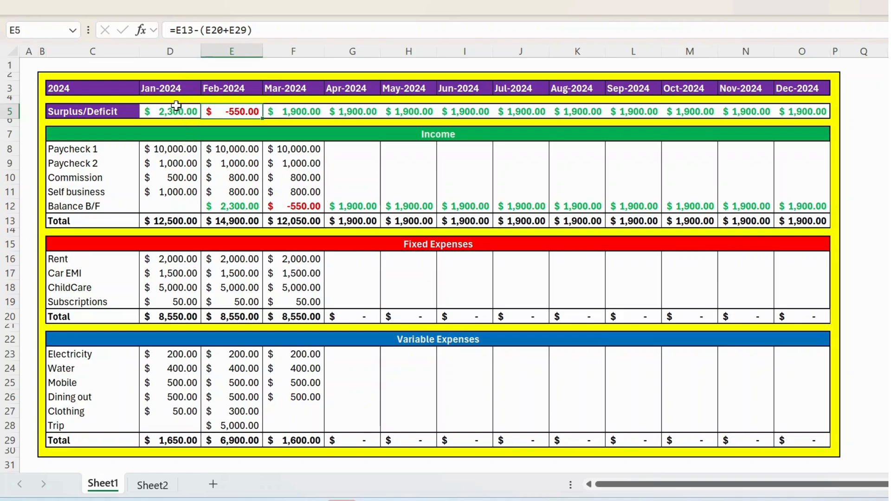
mouse_move(174, 286)
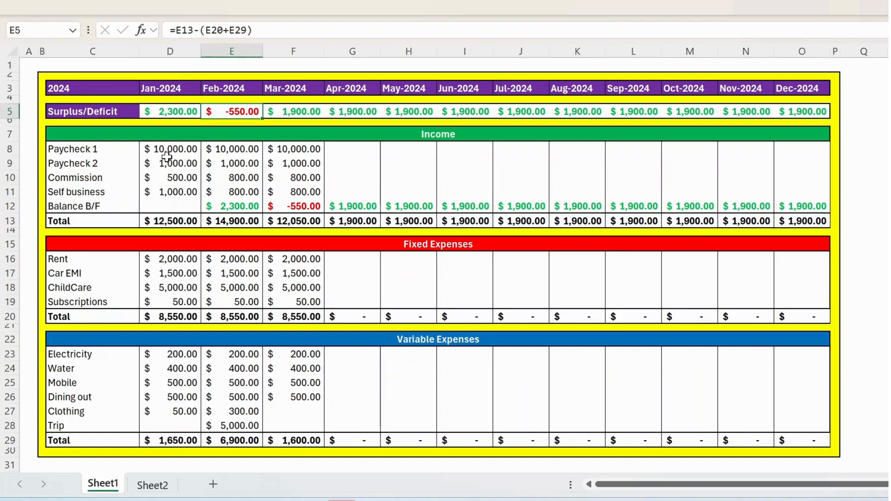
click(169, 221)
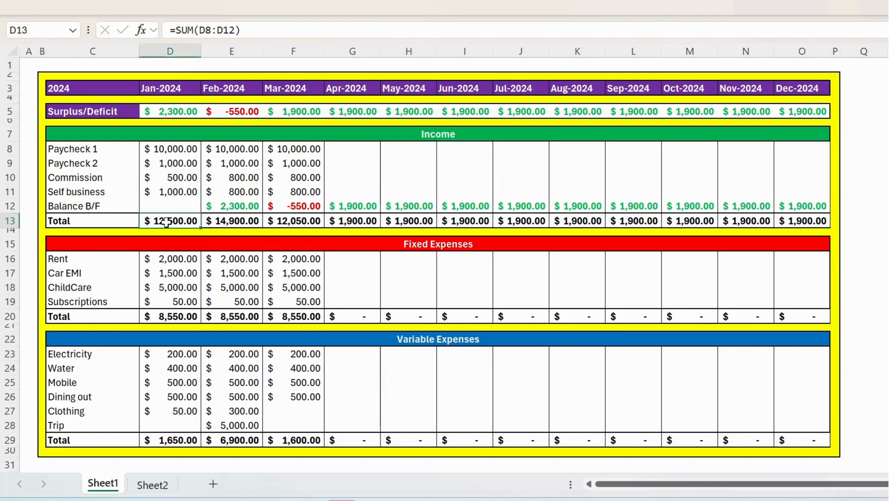
mouse_move(356, 261)
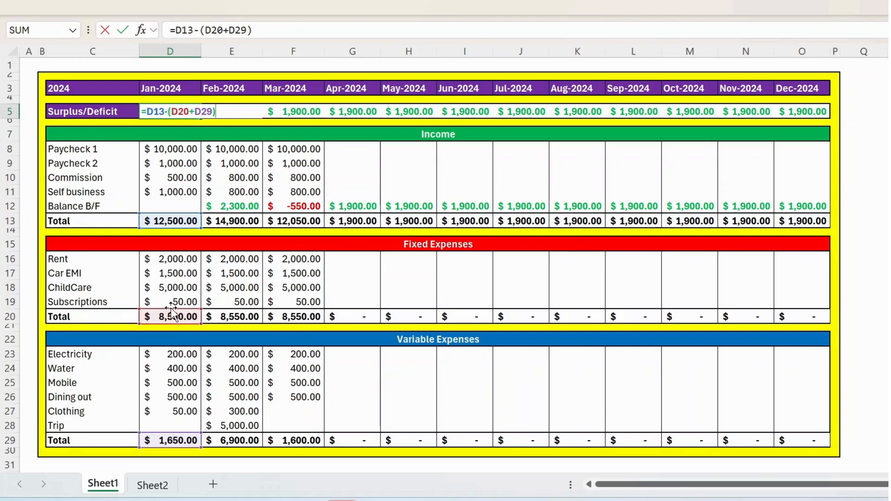
mouse_move(210, 166)
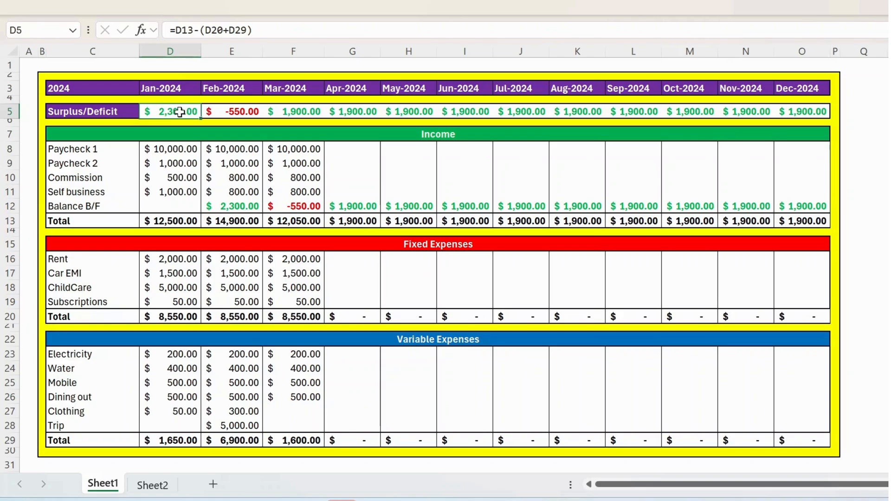
mouse_move(237, 206)
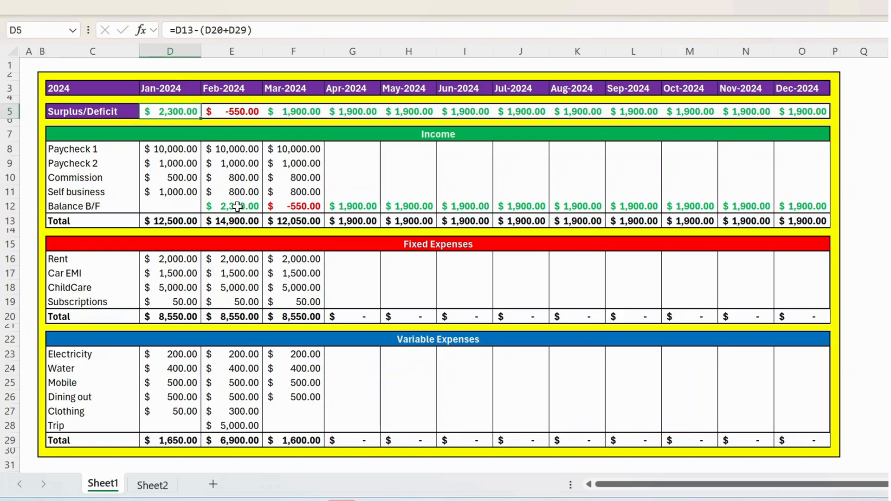
click(231, 206)
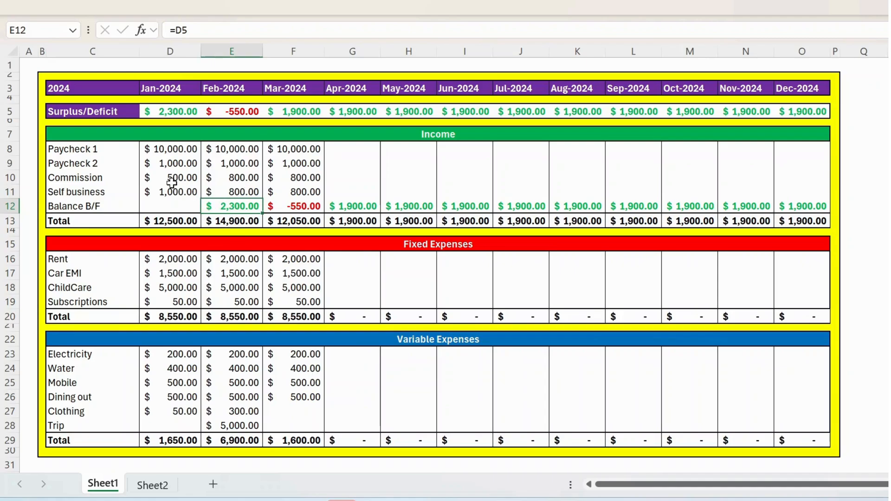
mouse_move(244, 224)
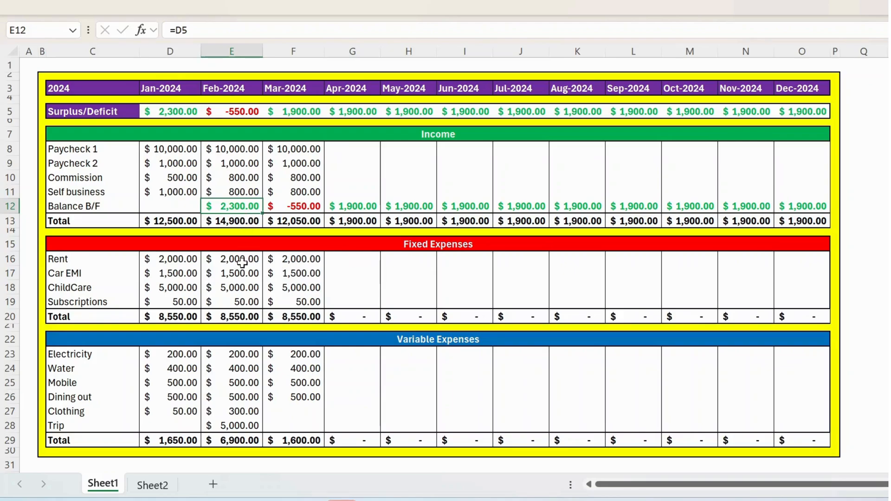
mouse_move(237, 321)
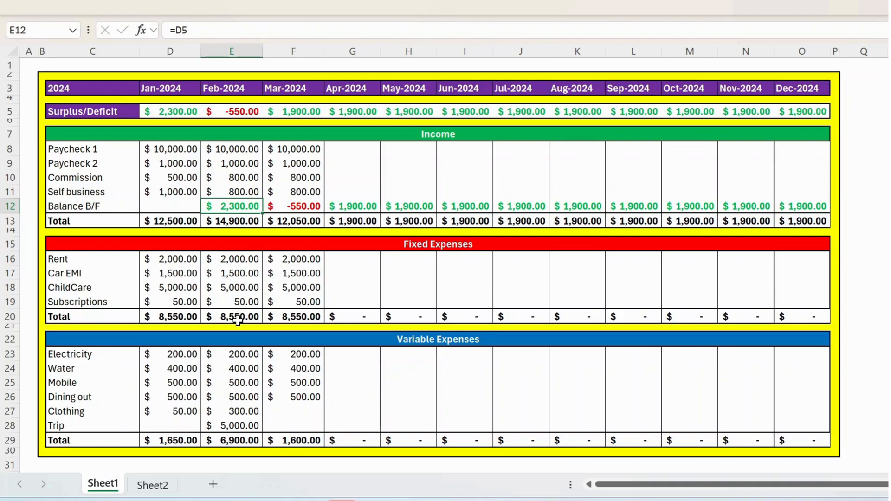
mouse_move(423, 367)
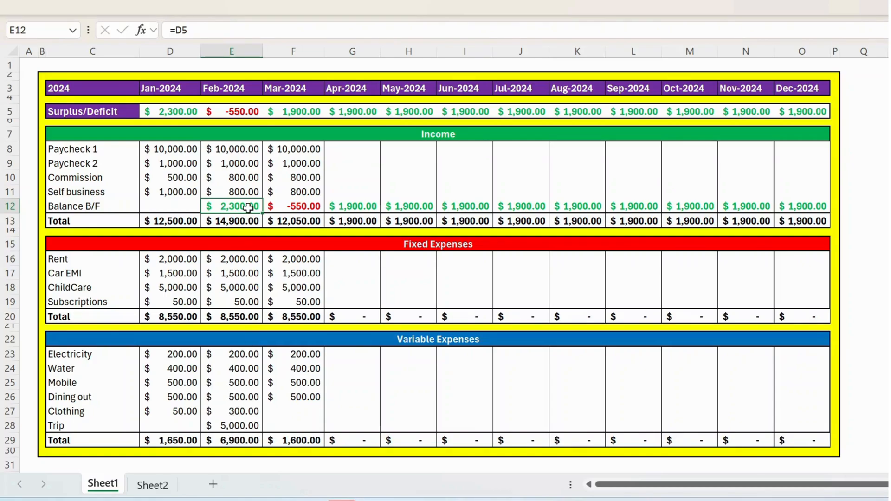
click(231, 112)
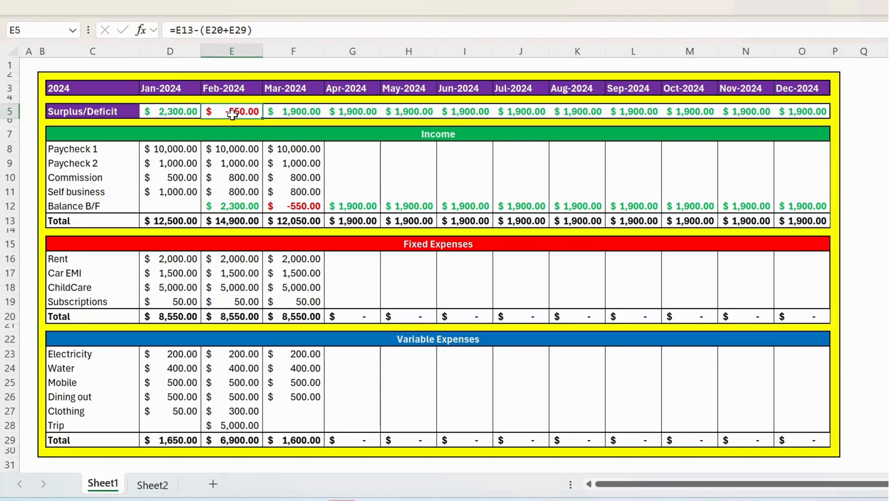
mouse_move(243, 122)
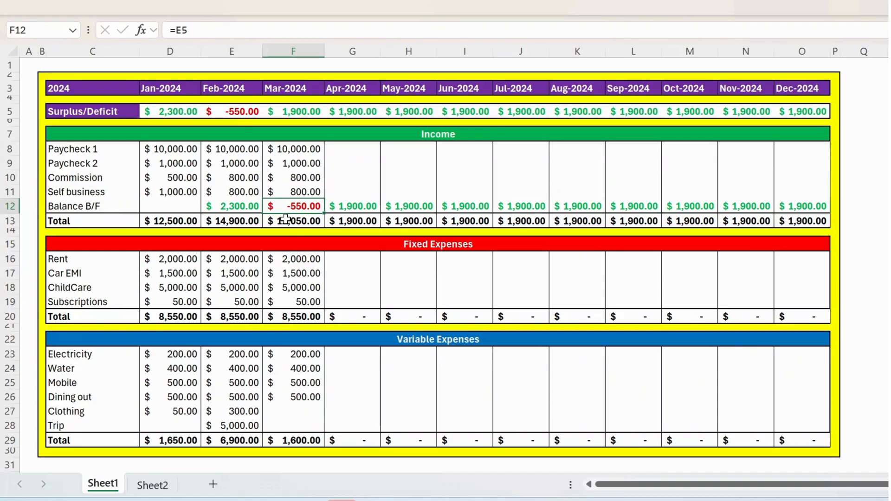
Peek at the income category dropdown in C8, then move to Sheet2 with the category lists
click(91, 149)
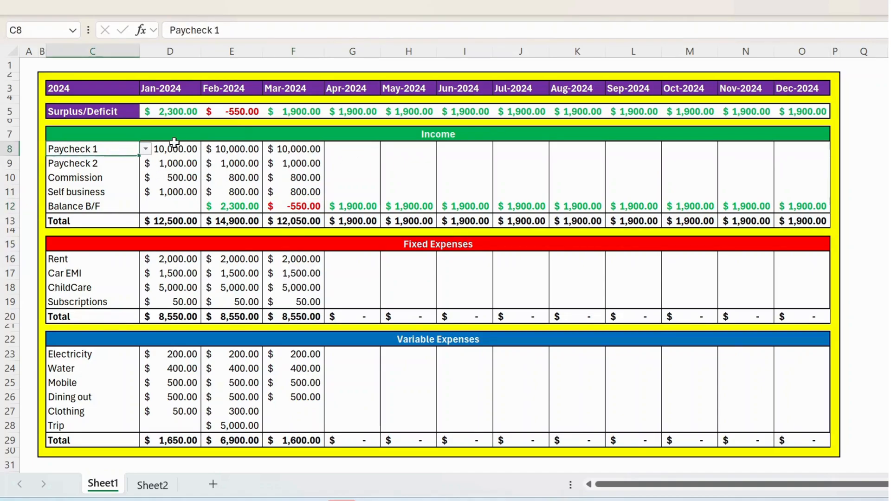
click(146, 148)
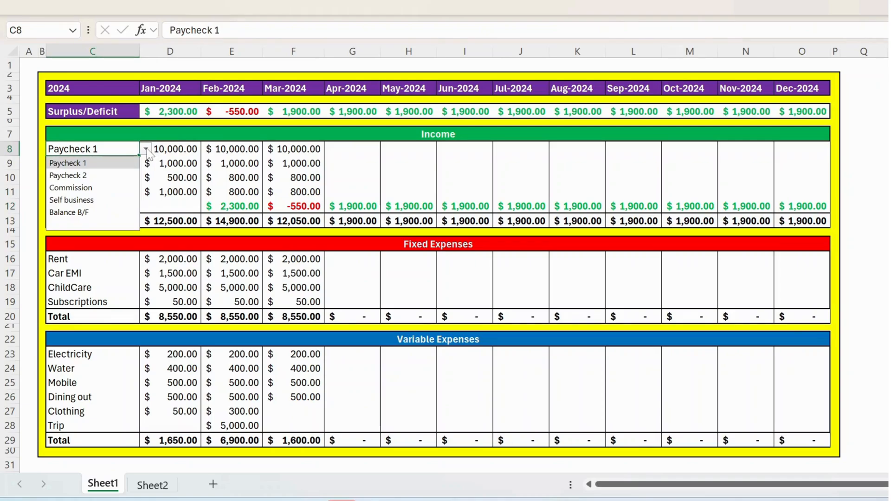
mouse_move(150, 155)
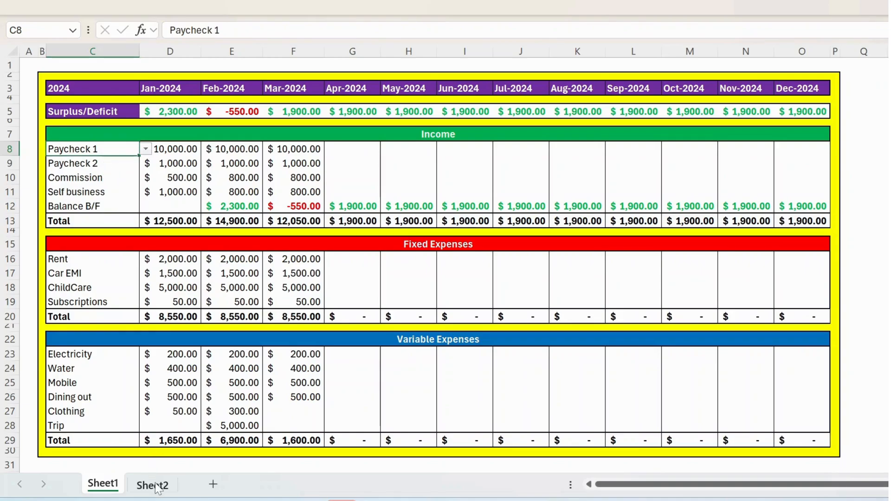
click(151, 485)
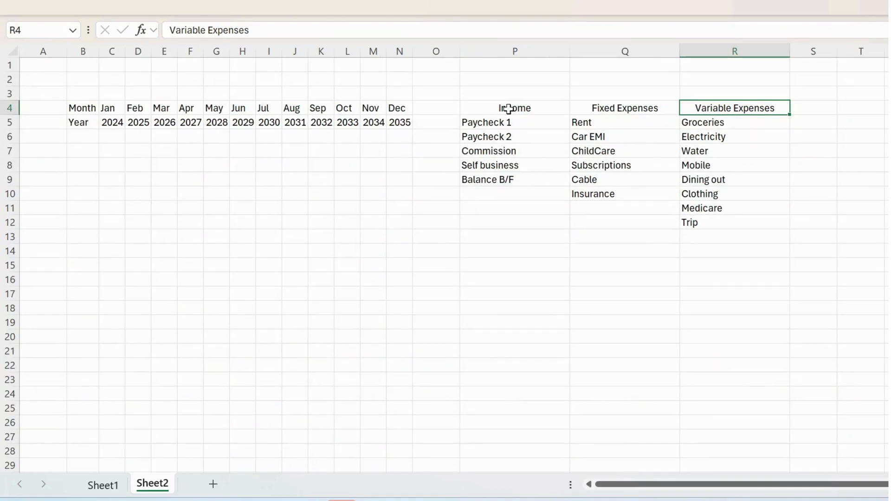
click(513, 108)
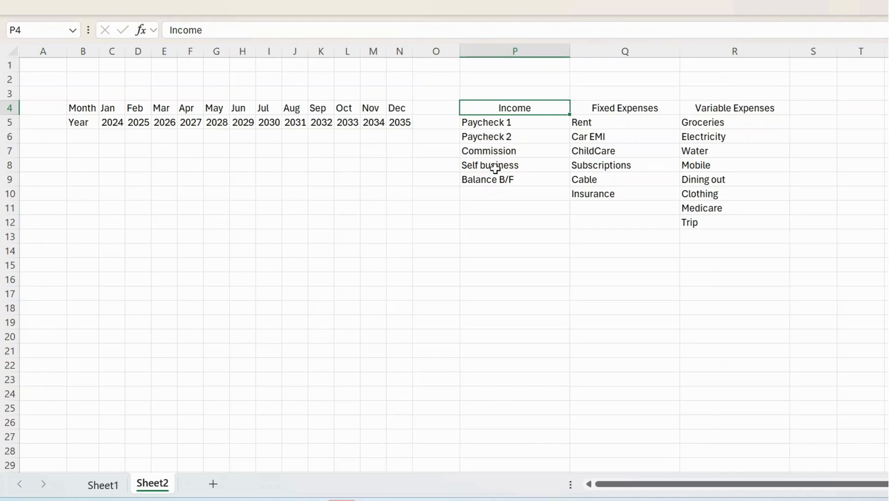
click(624, 108)
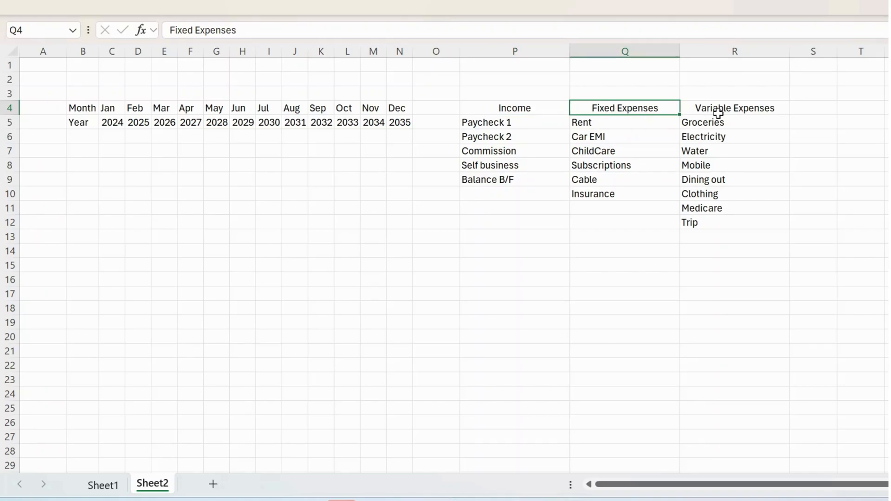
click(735, 108)
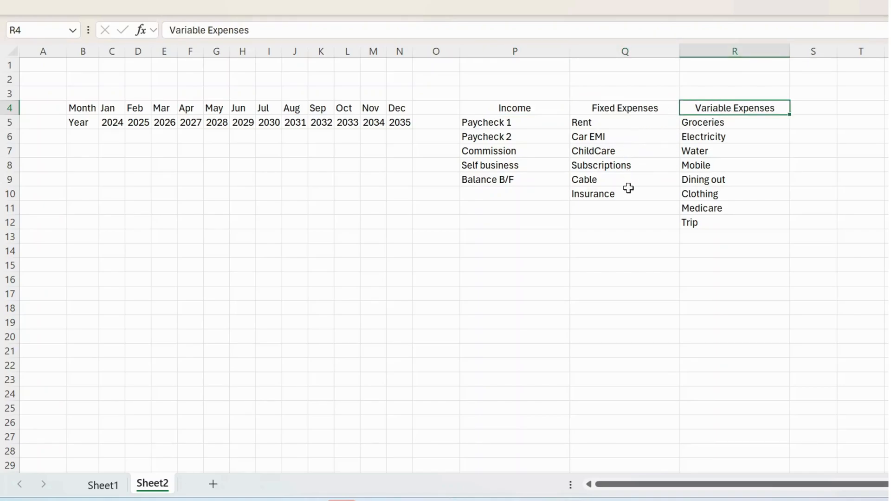